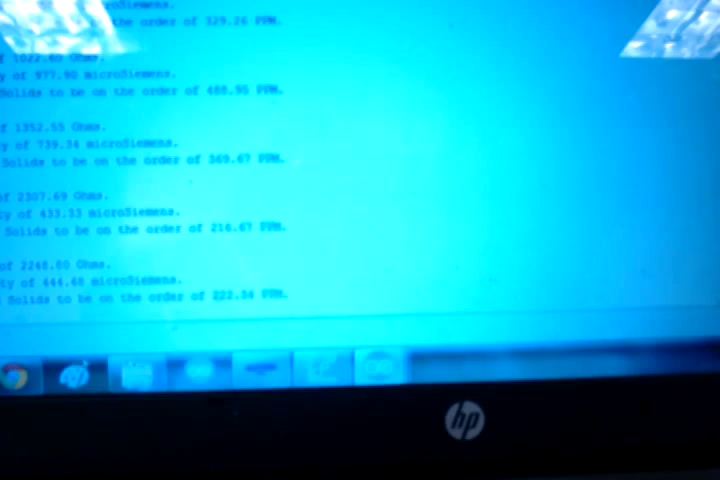
pyautogui.scroll(-3)
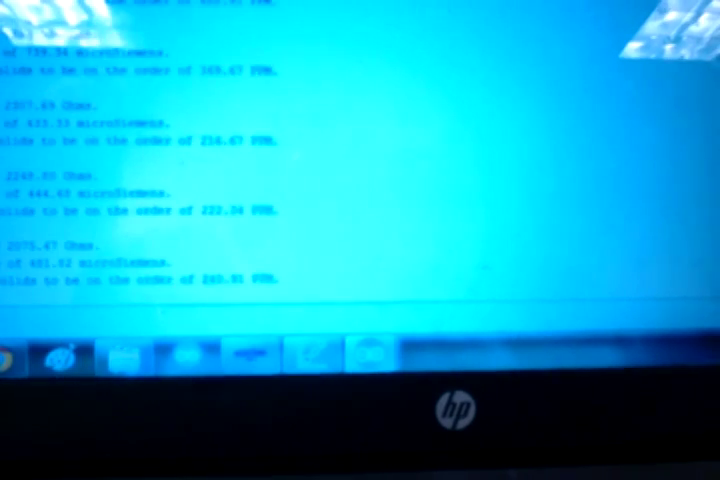